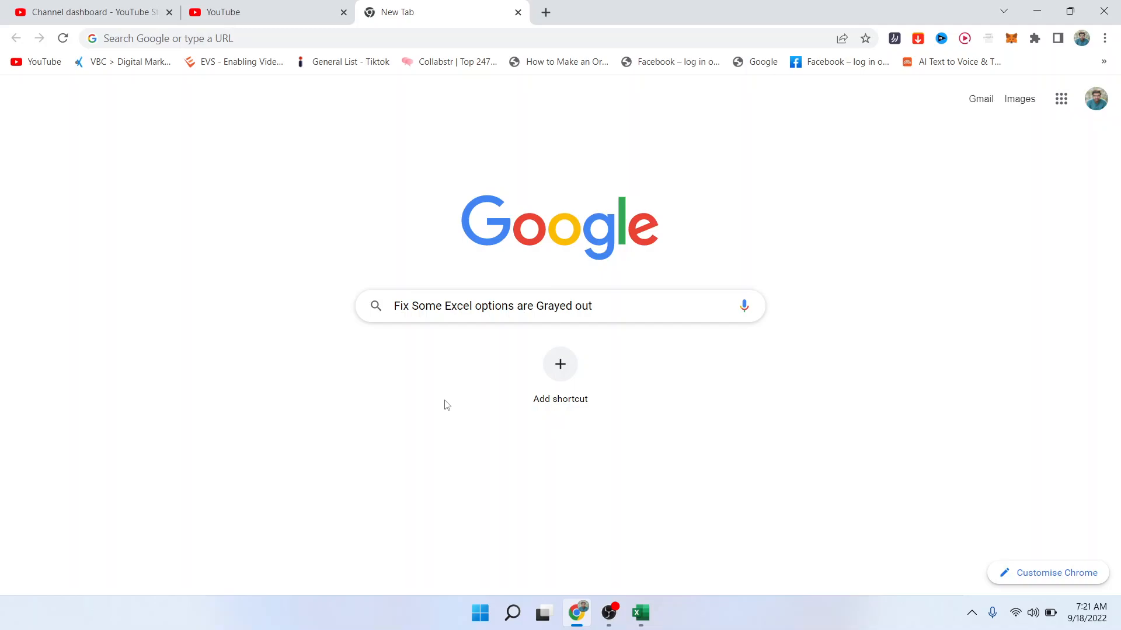
pyautogui.moveTo(547, 511)
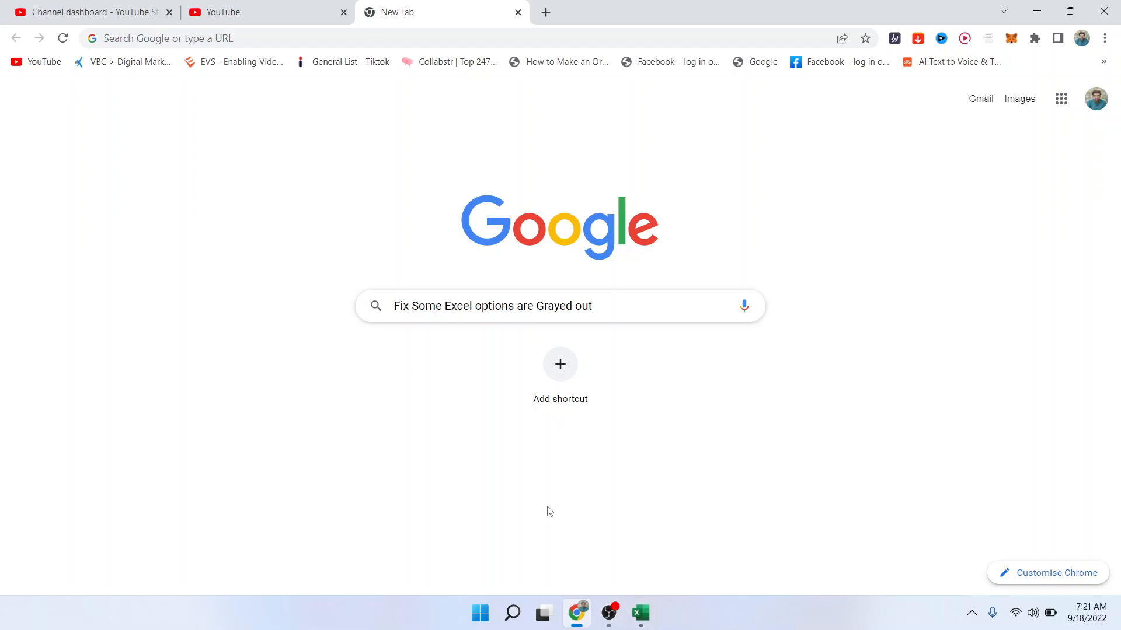
# Confirm Review commands are greyed out in the workbook, then reach Excel Options via File.
pyautogui.click(640, 612)
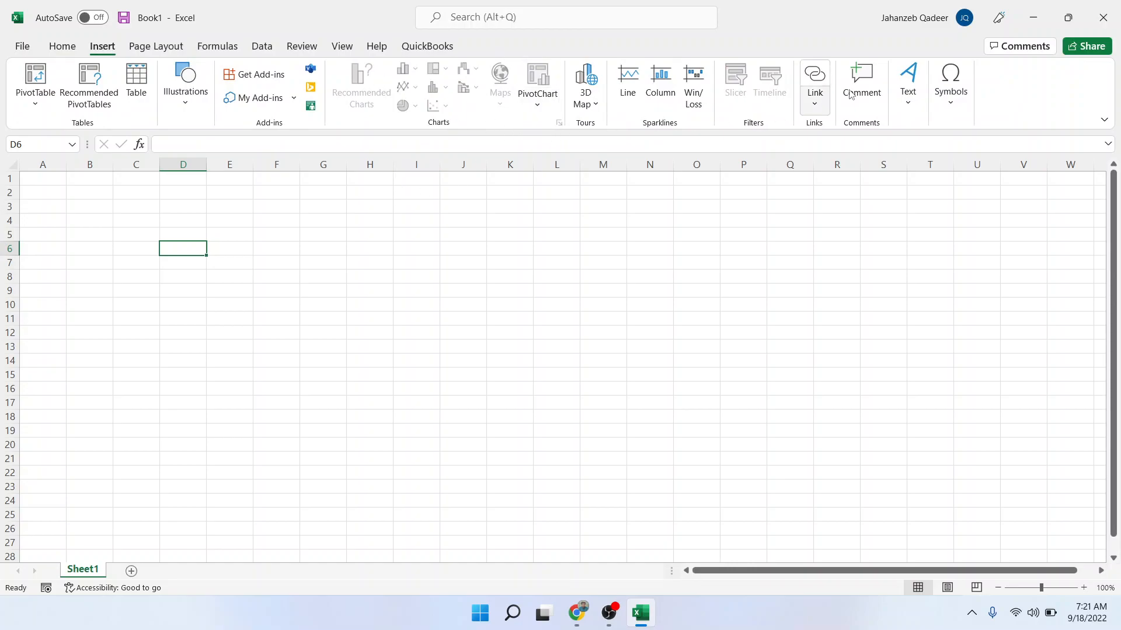
pyautogui.click(301, 45)
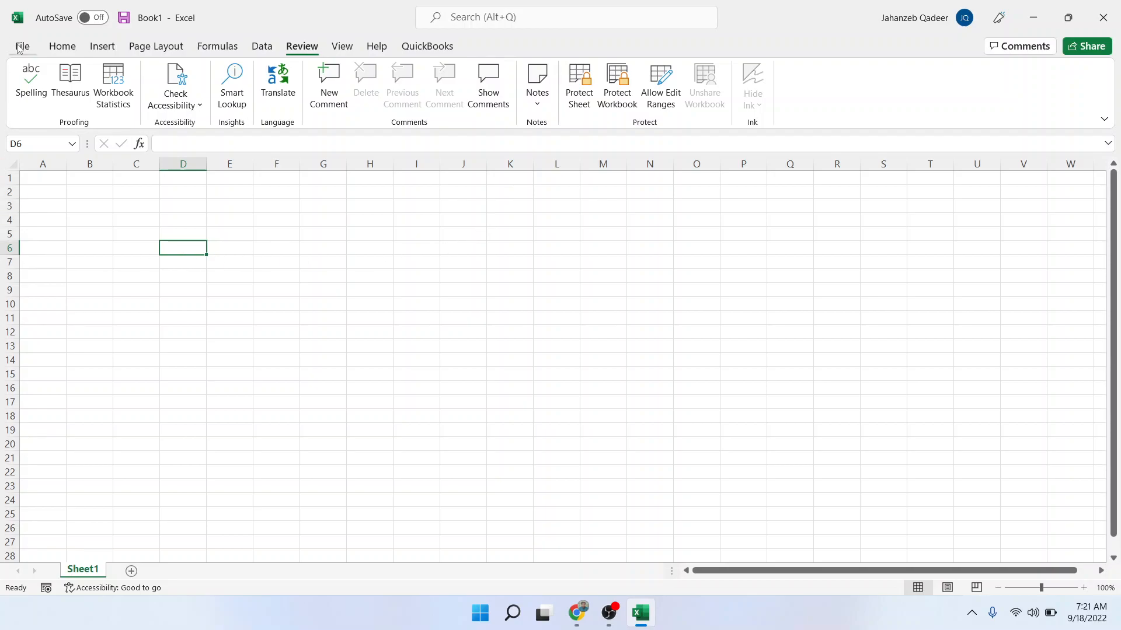
pyautogui.click(22, 46)
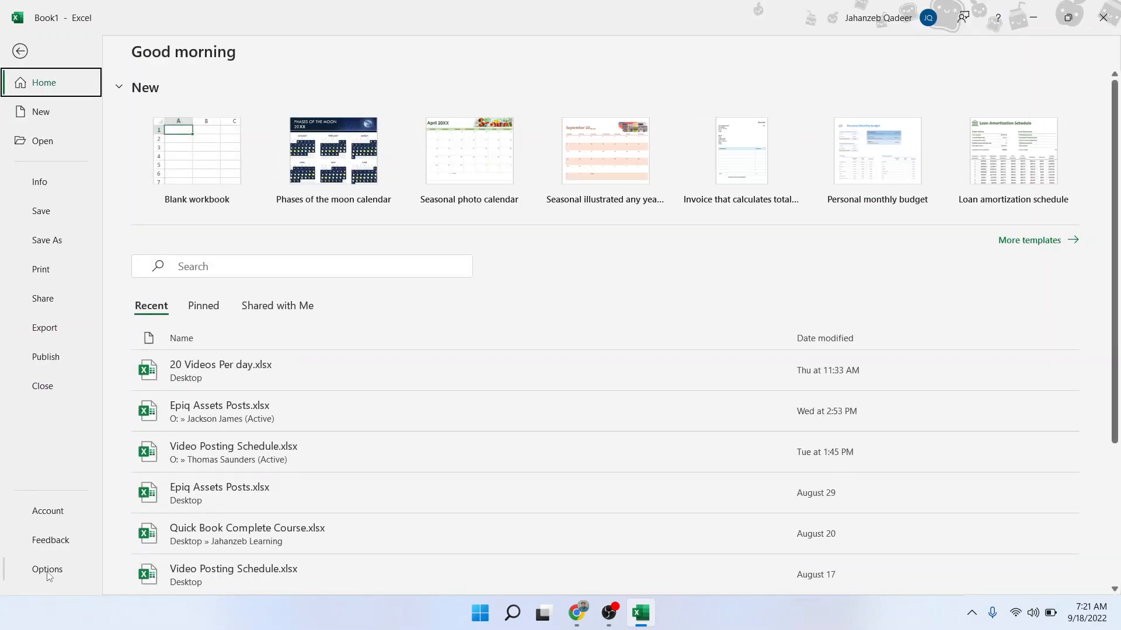
pyautogui.click(47, 569)
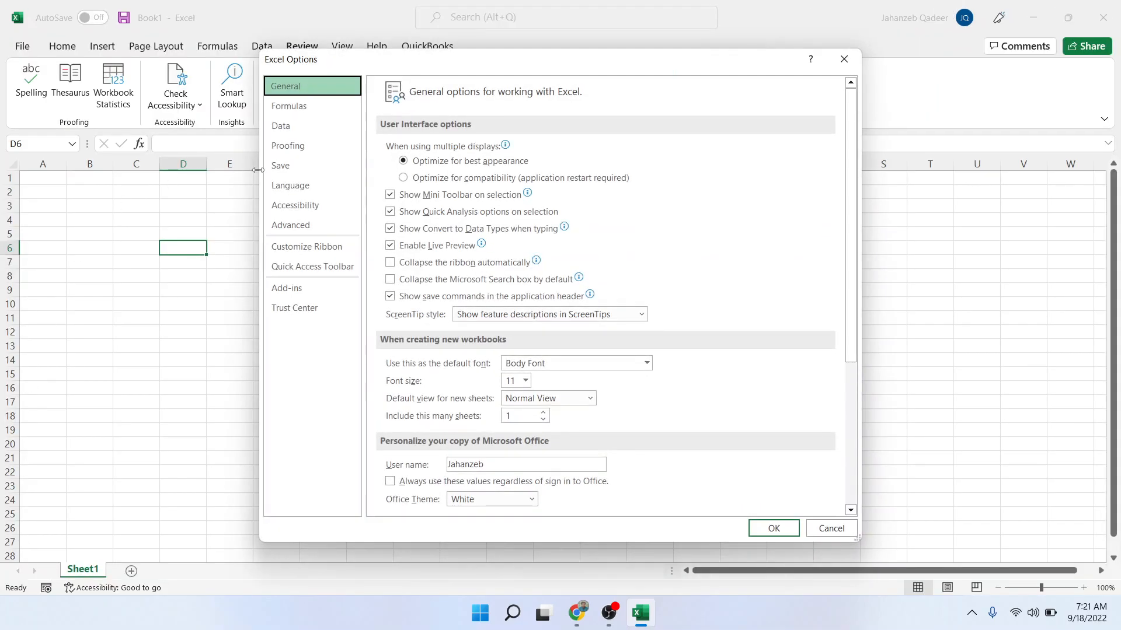
# In Advanced settings set 'For objects, show' to All, apply it, and return to the Chrome tab.
pyautogui.click(311, 224)
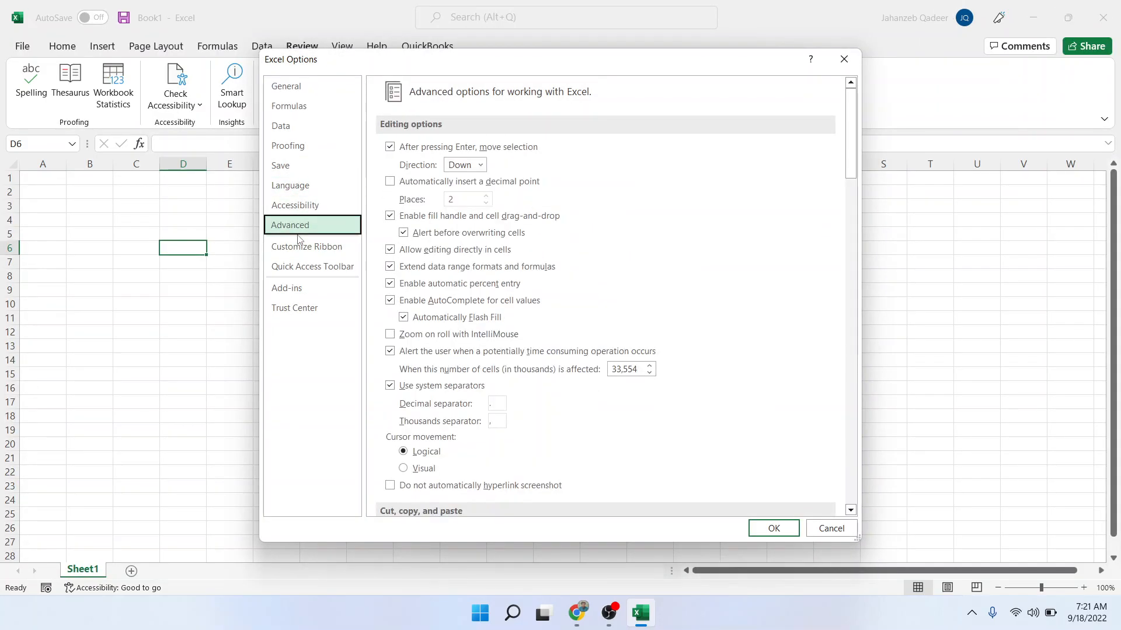
pyautogui.scroll(-3)
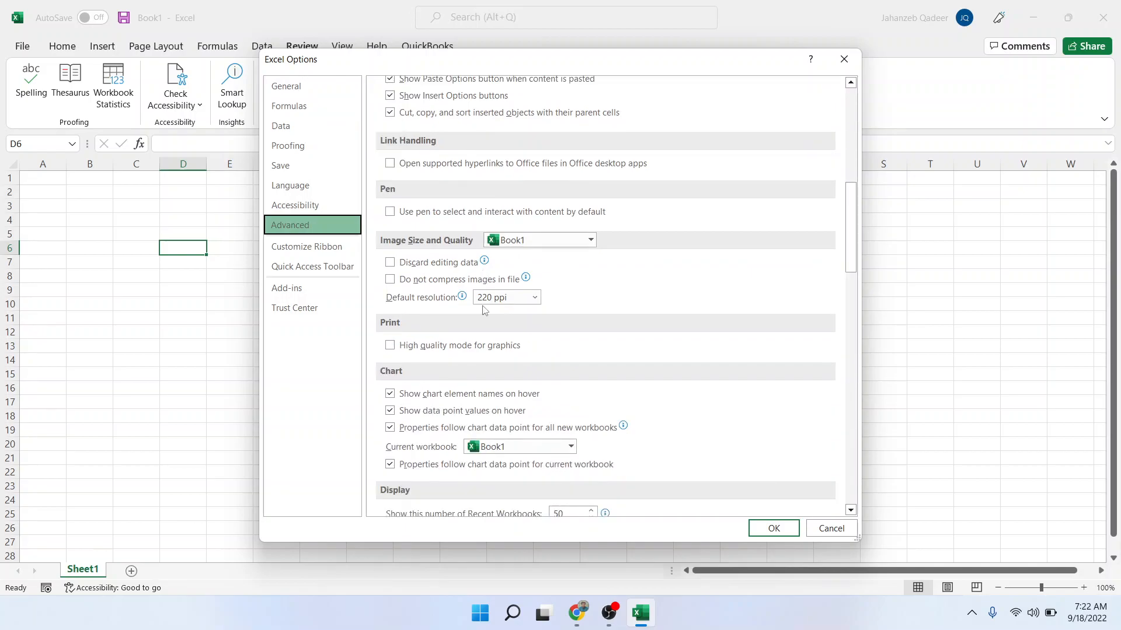
pyautogui.scroll(-3)
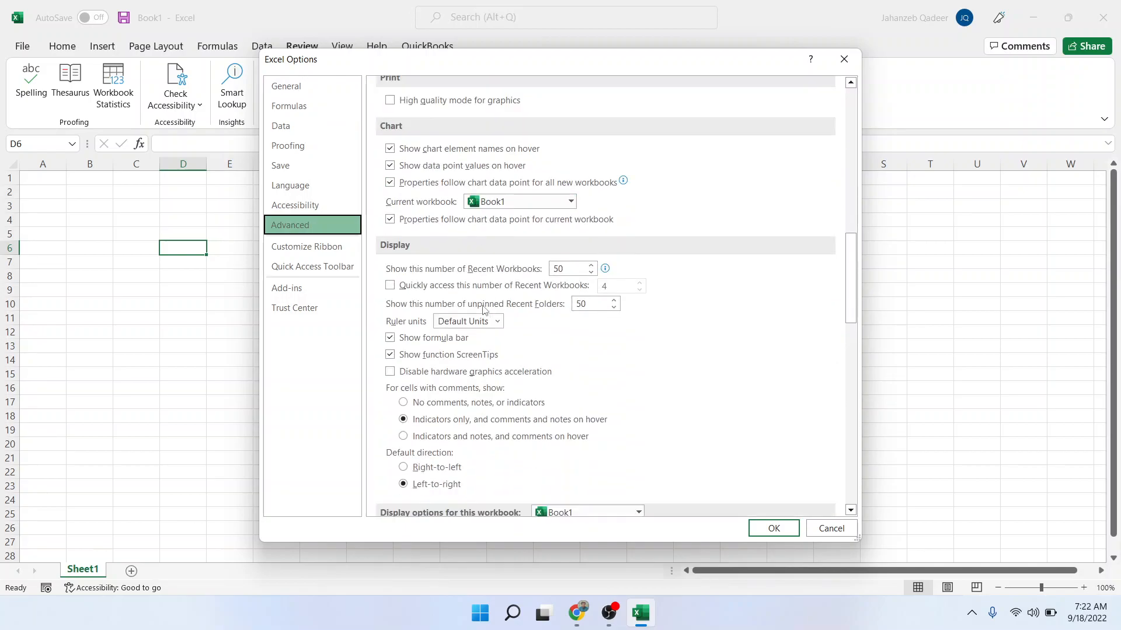
pyautogui.scroll(-3)
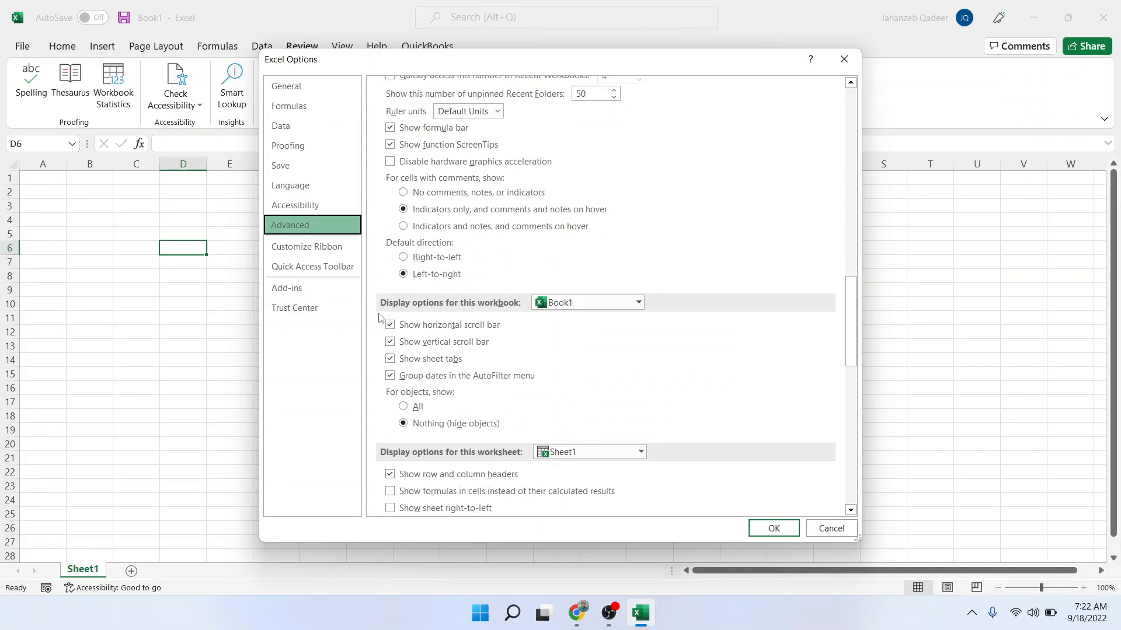
pyautogui.moveTo(496, 309)
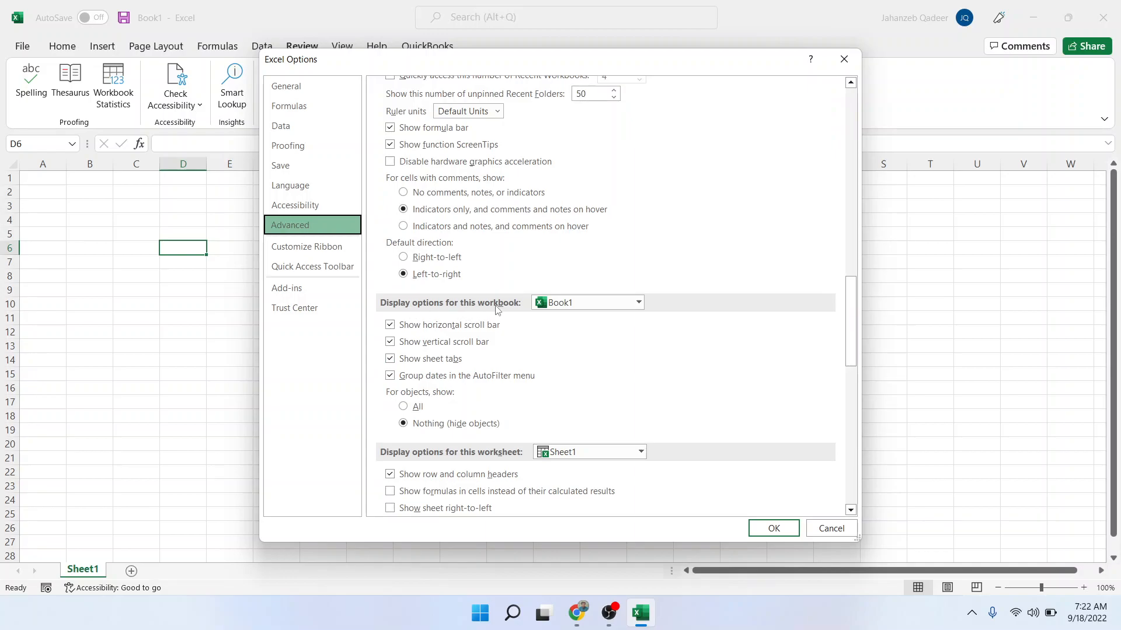
pyautogui.moveTo(442, 404)
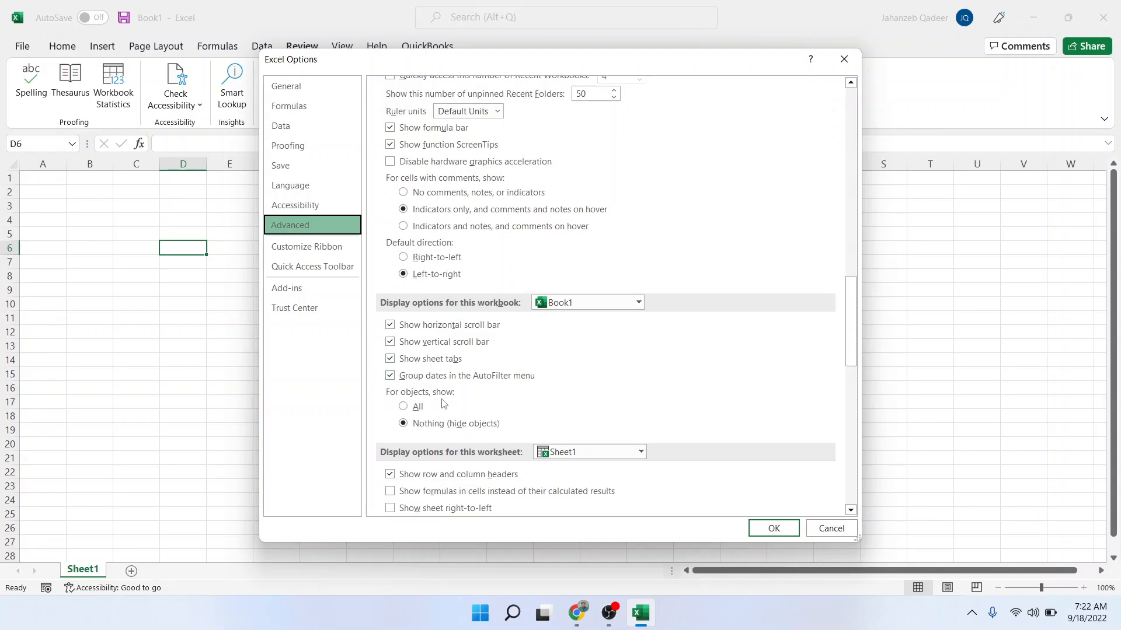
pyautogui.click(402, 406)
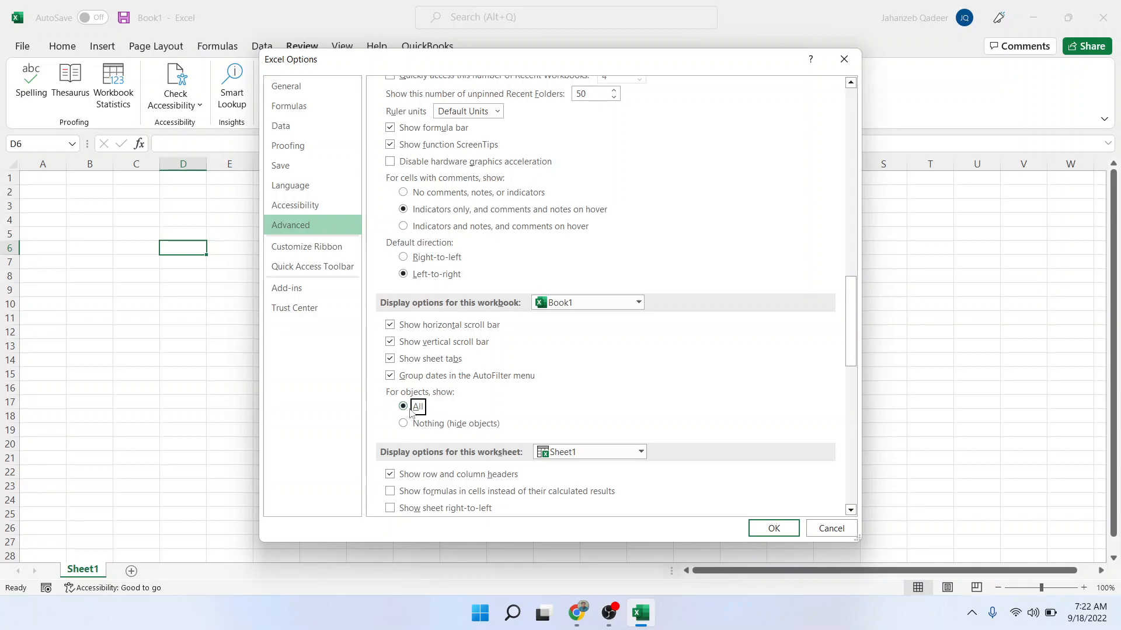
pyautogui.moveTo(773, 528)
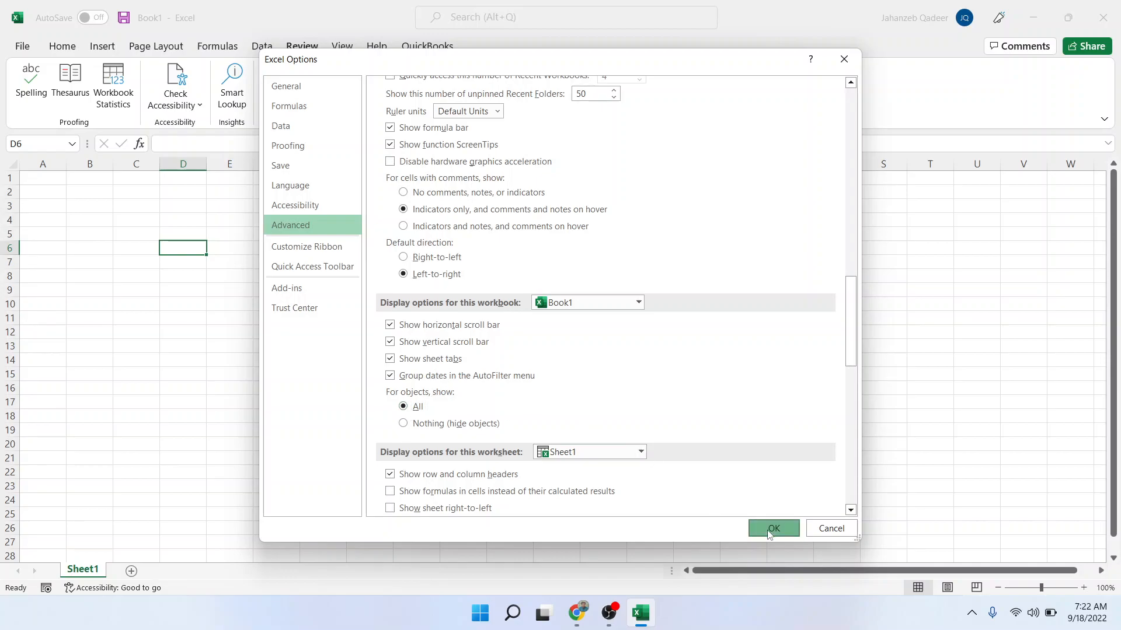
pyautogui.click(772, 528)
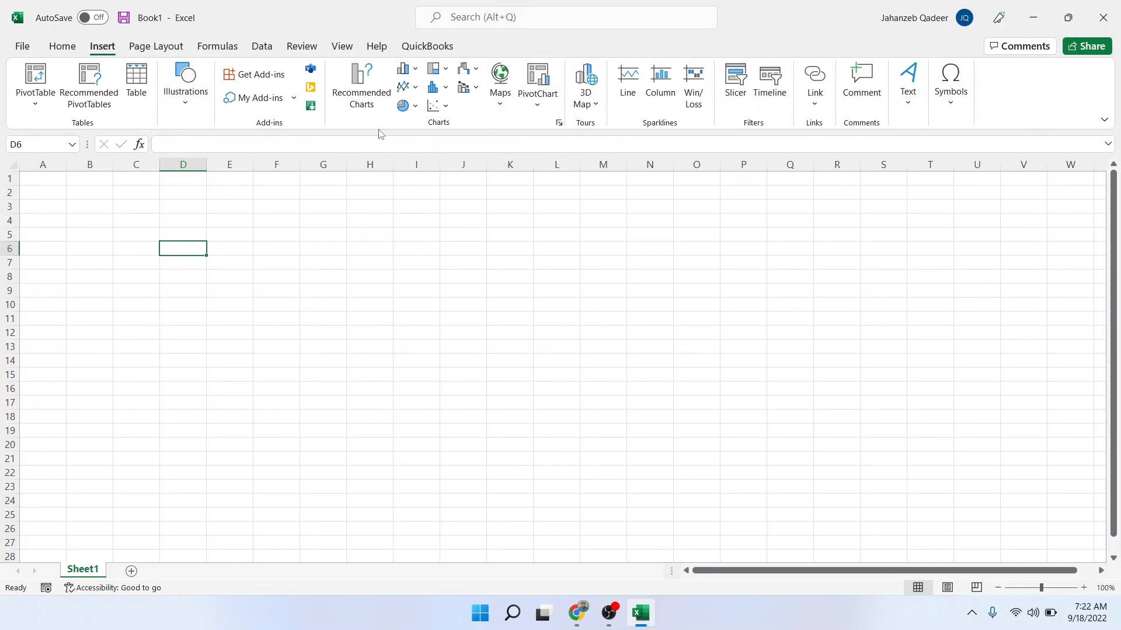
pyautogui.moveTo(563, 589)
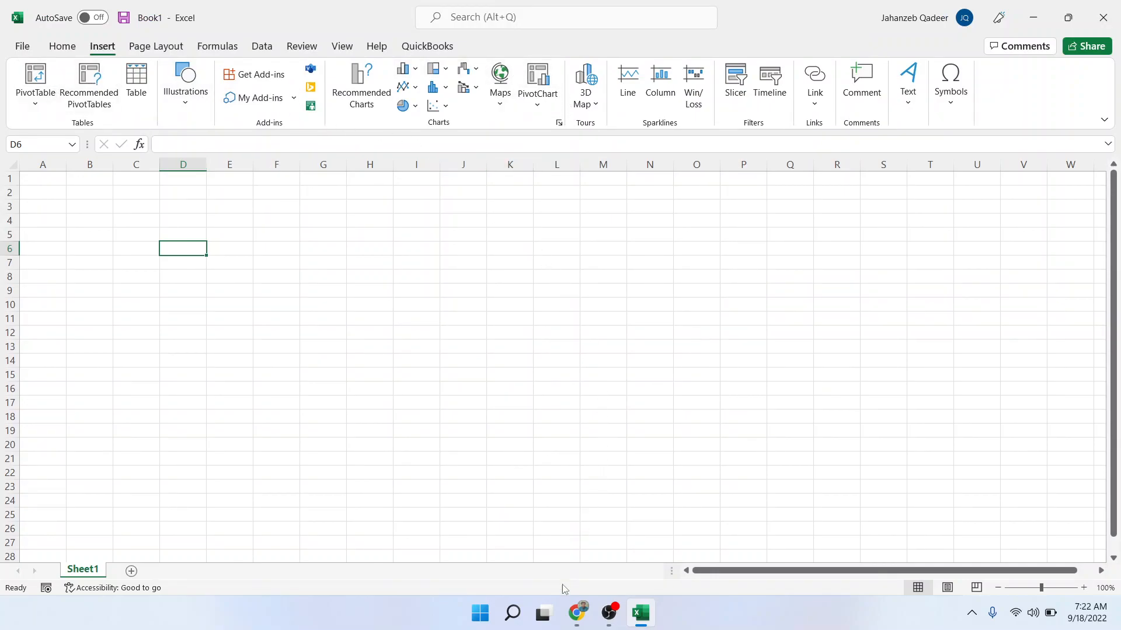
pyautogui.click(576, 612)
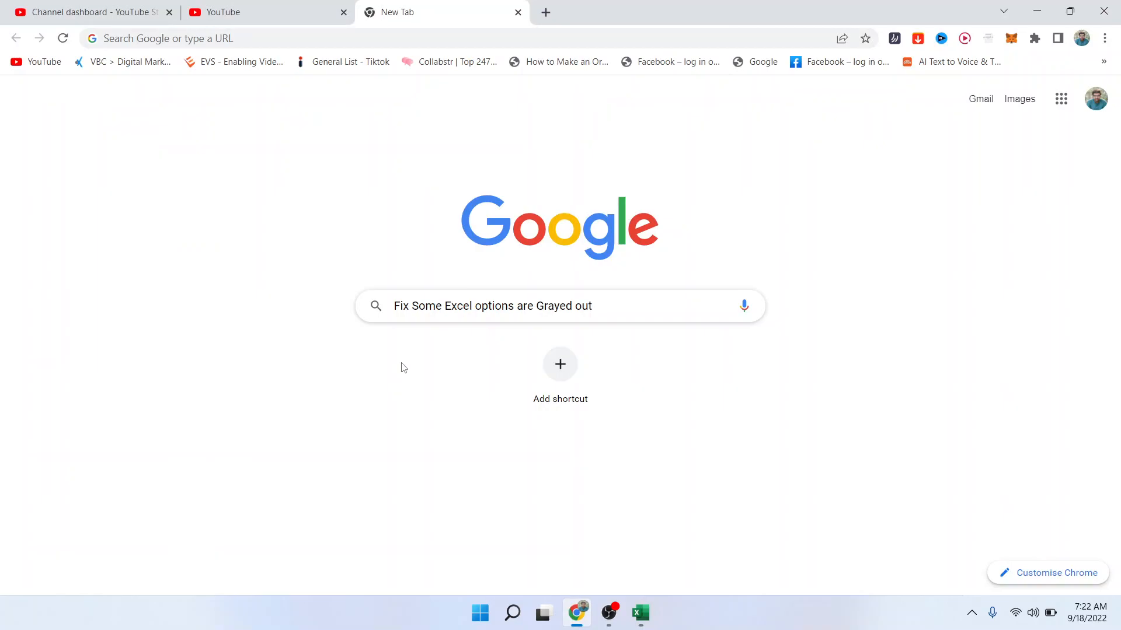